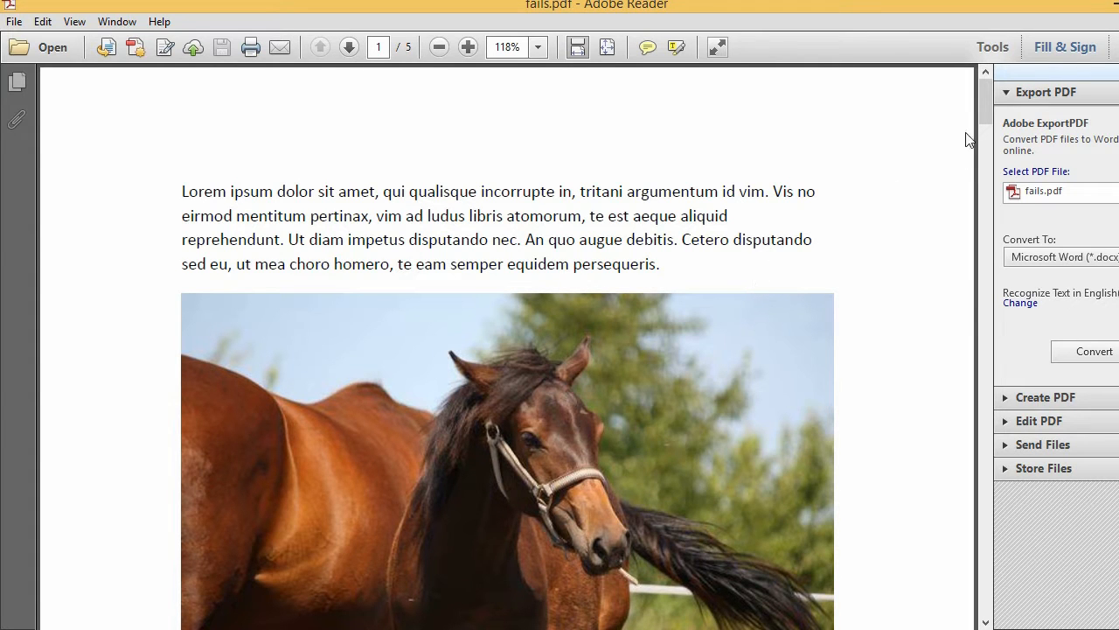
- Upload the horse PDF to the PDF to JPG tool and extract its single images
{"action": "scroll", "scroll_direction": "down", "scroll_amount": 3}
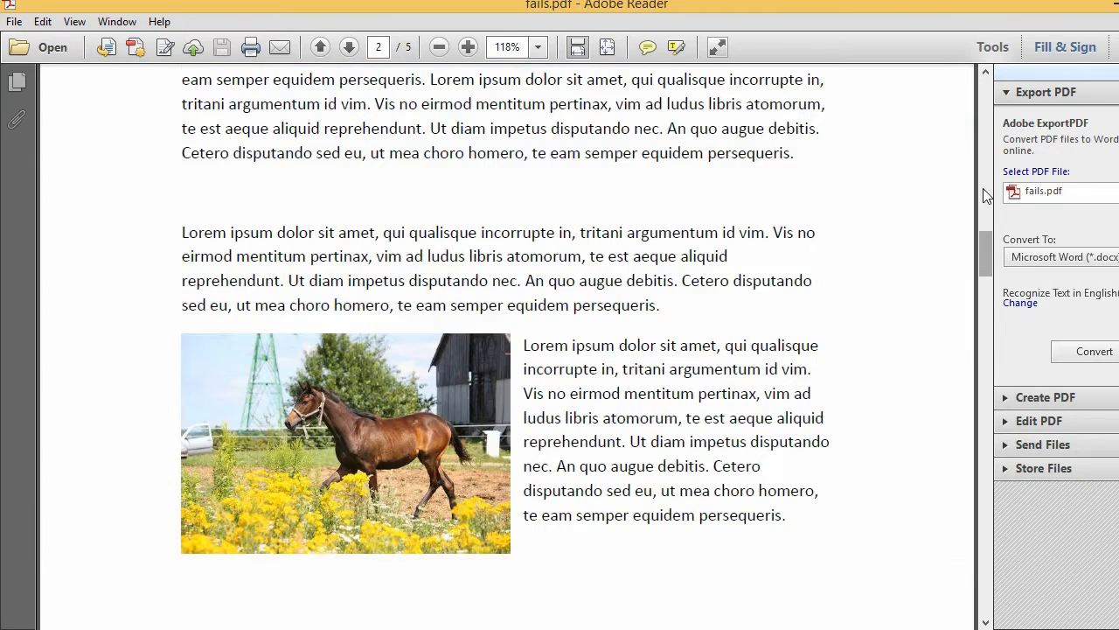
{"action": "scroll", "scroll_direction": "down", "scroll_amount": 3}
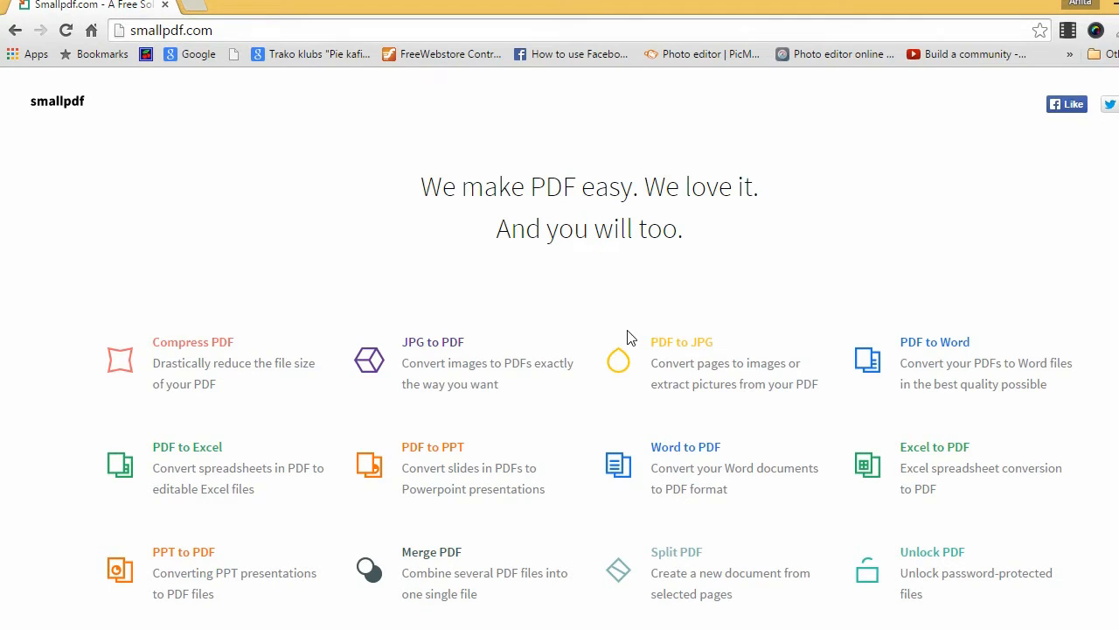
{"action": "mouse_move", "coordinate": [682, 341]}
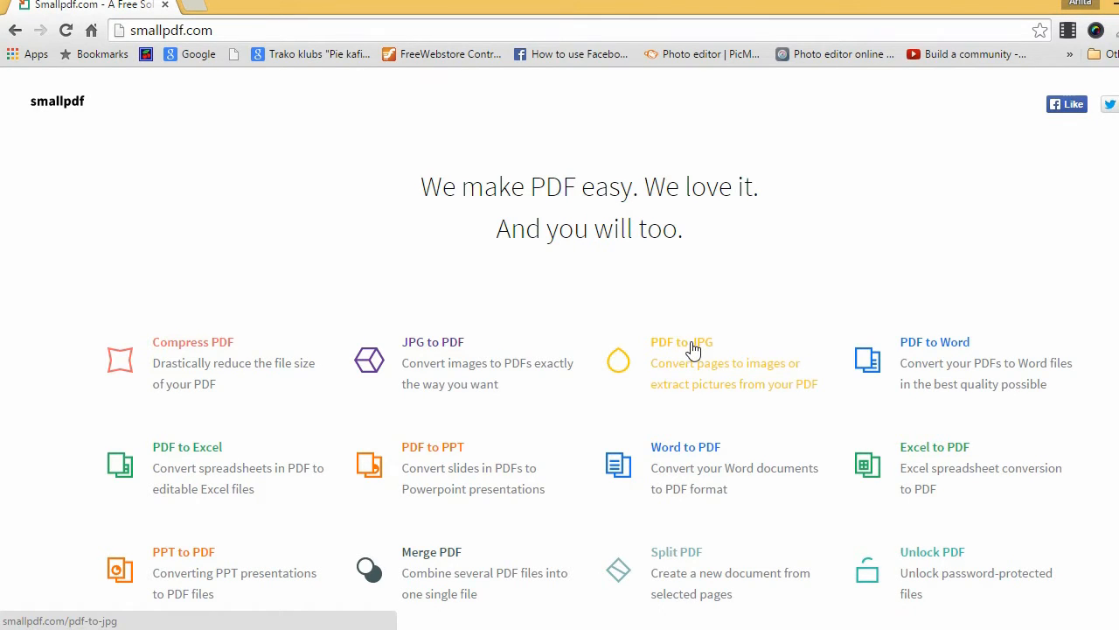
{"action": "left_click", "coordinate": [682, 341]}
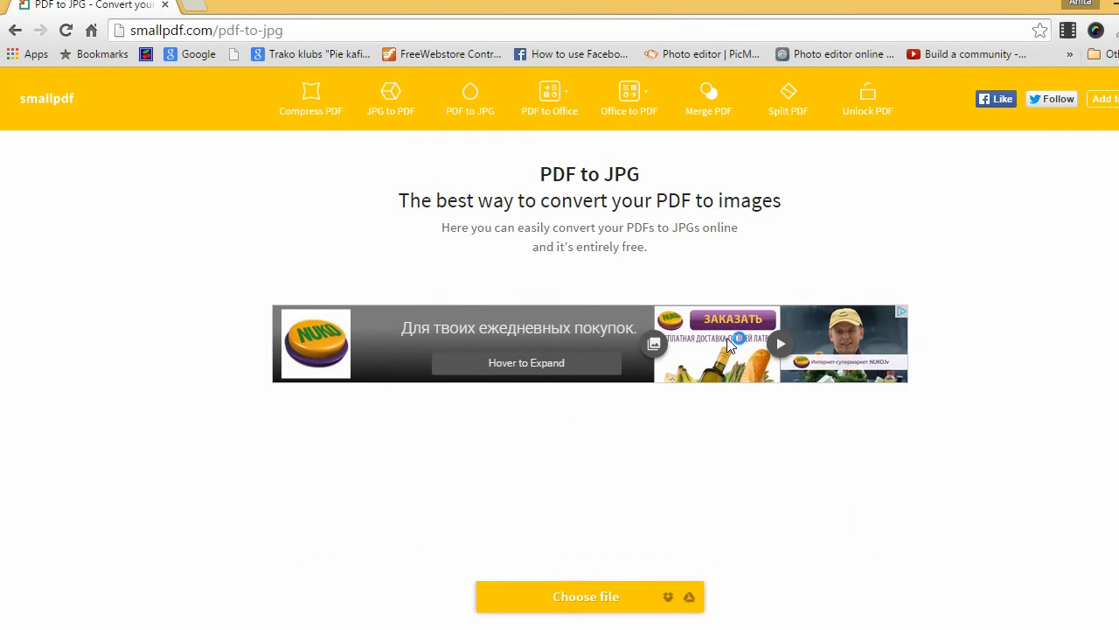
{"action": "left_click", "coordinate": [586, 596]}
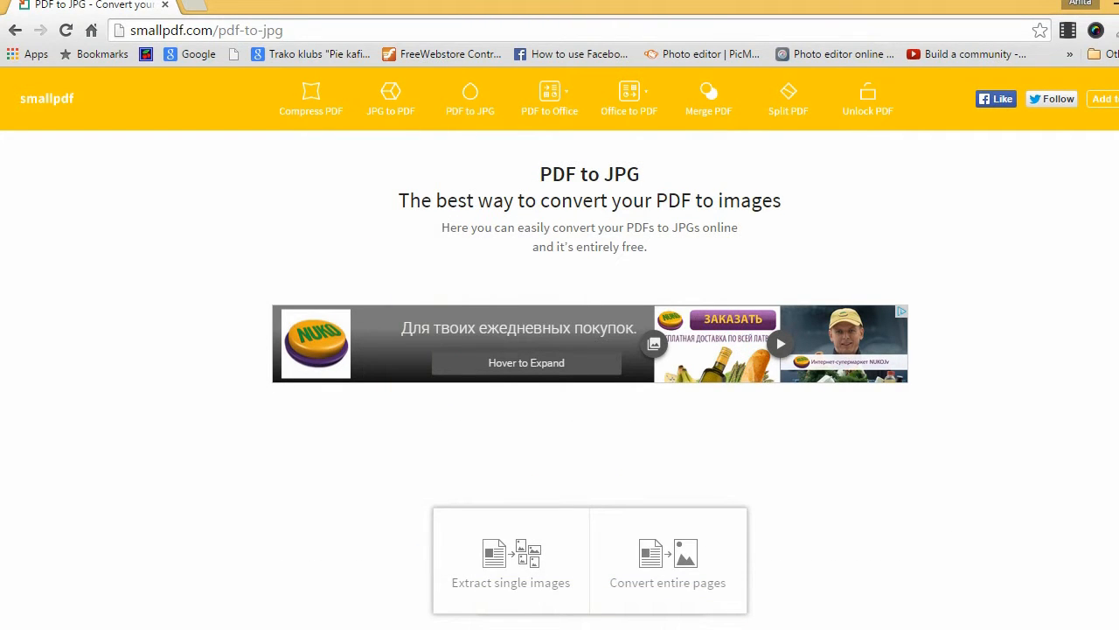
{"action": "scroll", "scroll_direction": "down", "scroll_amount": 3}
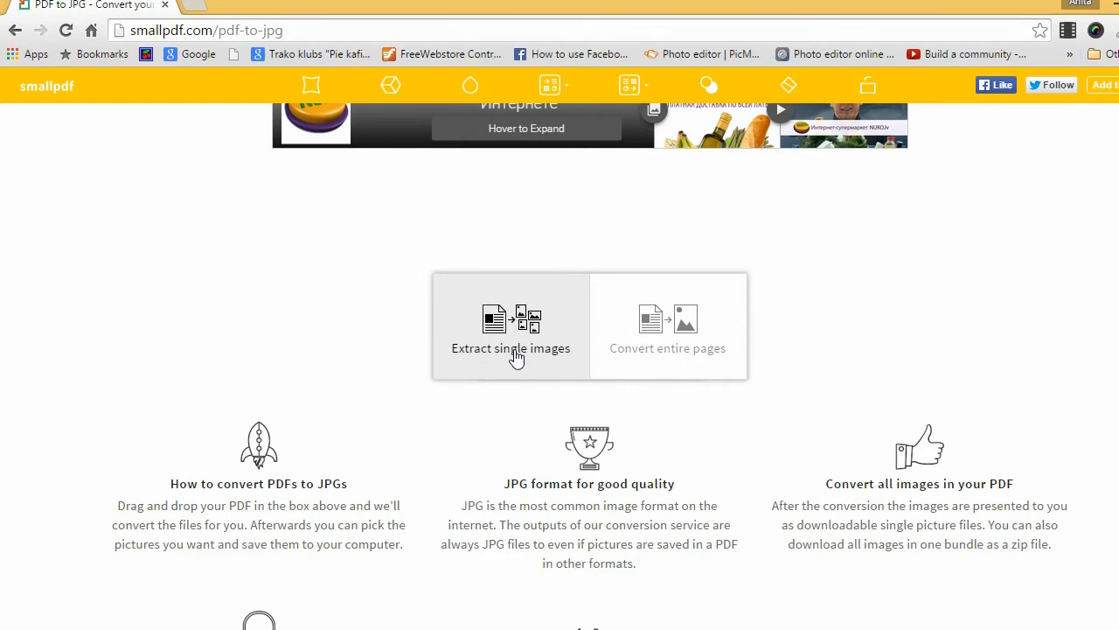
{"action": "mouse_move", "coordinate": [545, 343]}
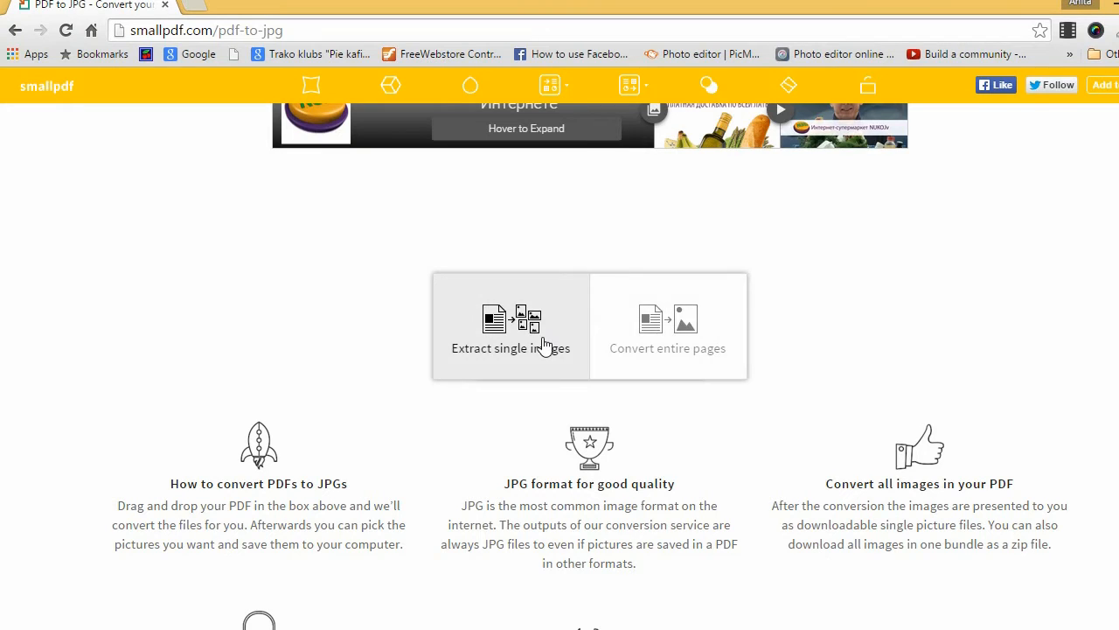
{"action": "left_click", "coordinate": [510, 325]}
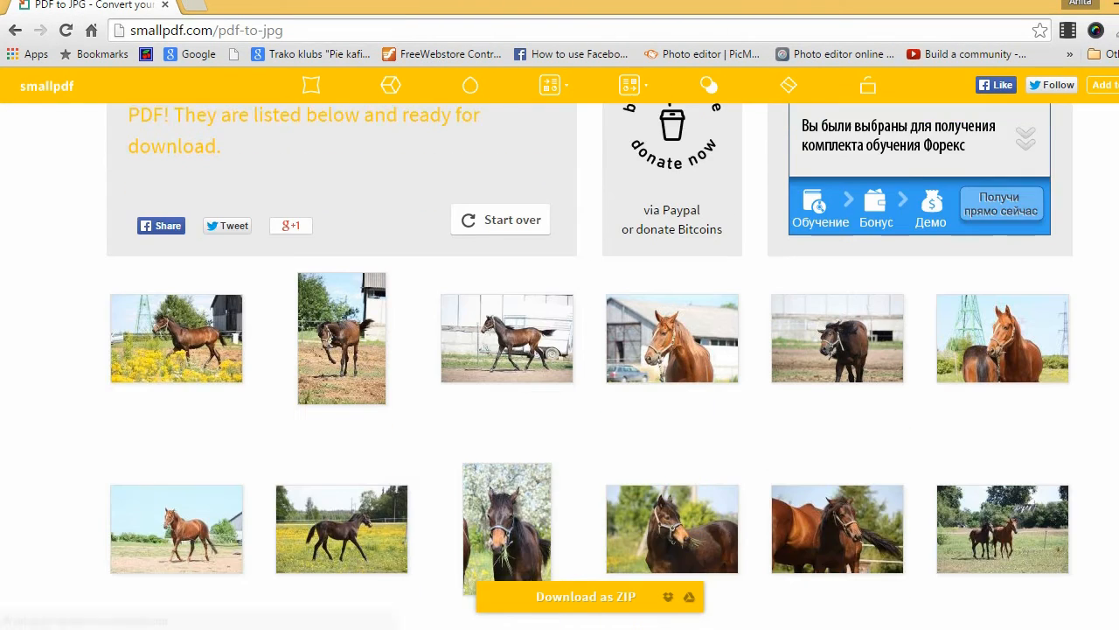
- Download all extracted images as images.zip saved in the foto pdf failam folder
{"action": "scroll", "scroll_direction": "down", "scroll_amount": 3}
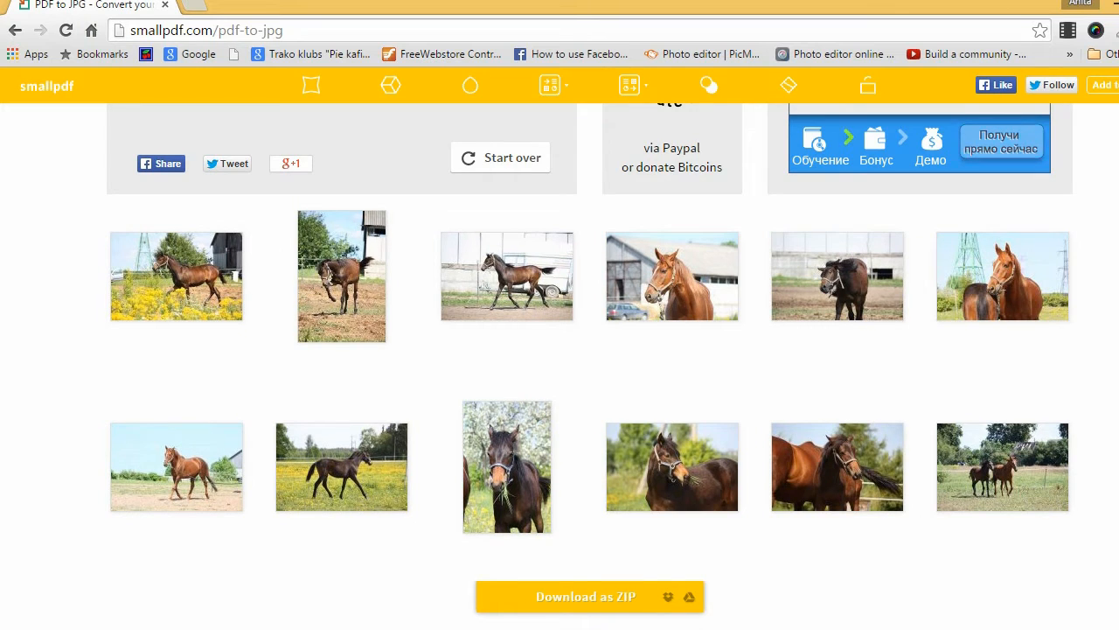
{"action": "left_click", "coordinate": [586, 597]}
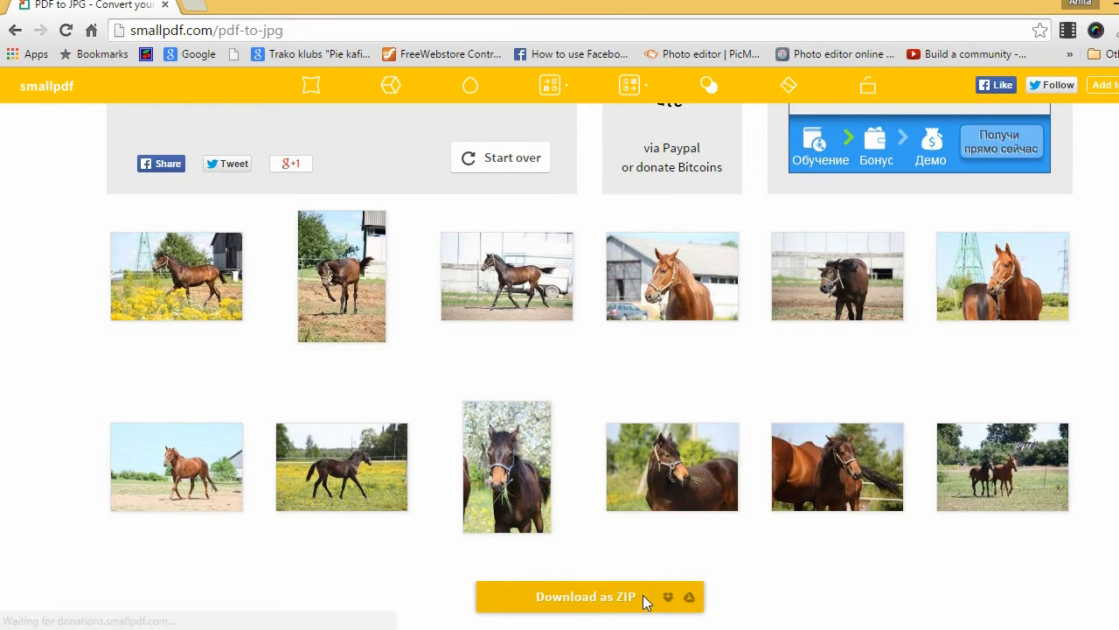
{"action": "left_click", "coordinate": [586, 596]}
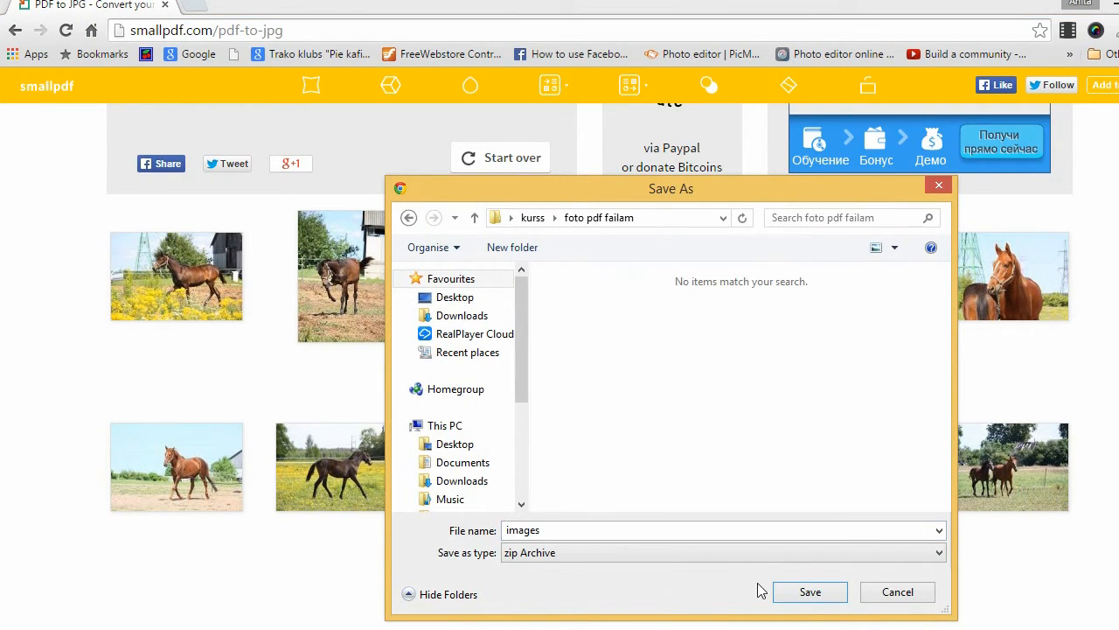
{"action": "left_click", "coordinate": [810, 591]}
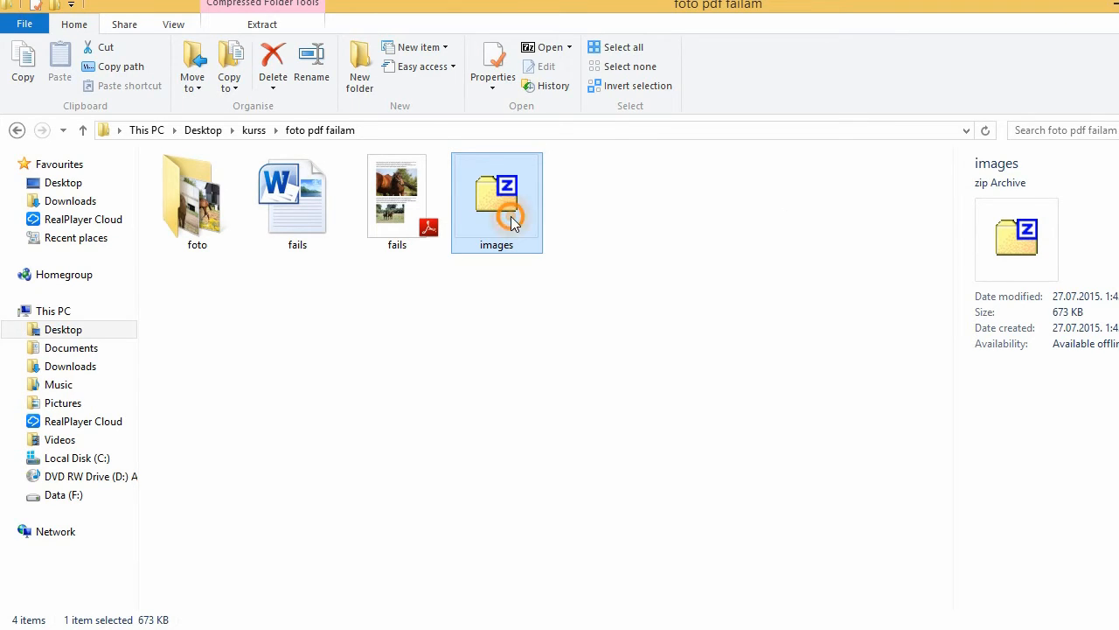
- Extract images.zip with 7-Zip into an images folder and view image-7 from it
{"action": "right_click", "coordinate": [497, 192]}
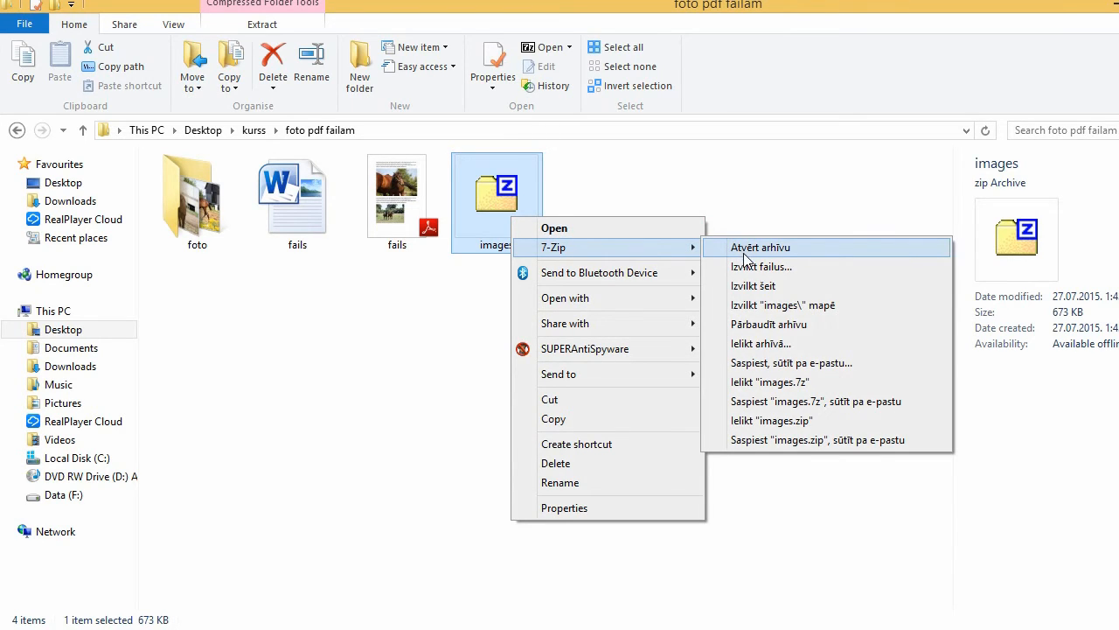
{"action": "mouse_move", "coordinate": [780, 304]}
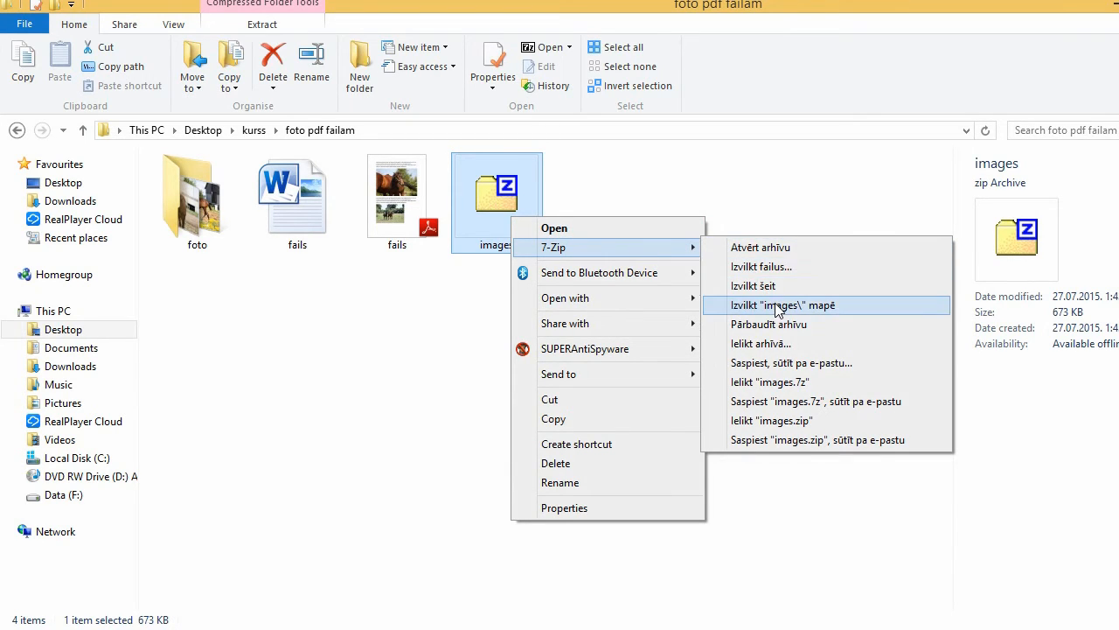
{"action": "left_click", "coordinate": [782, 305]}
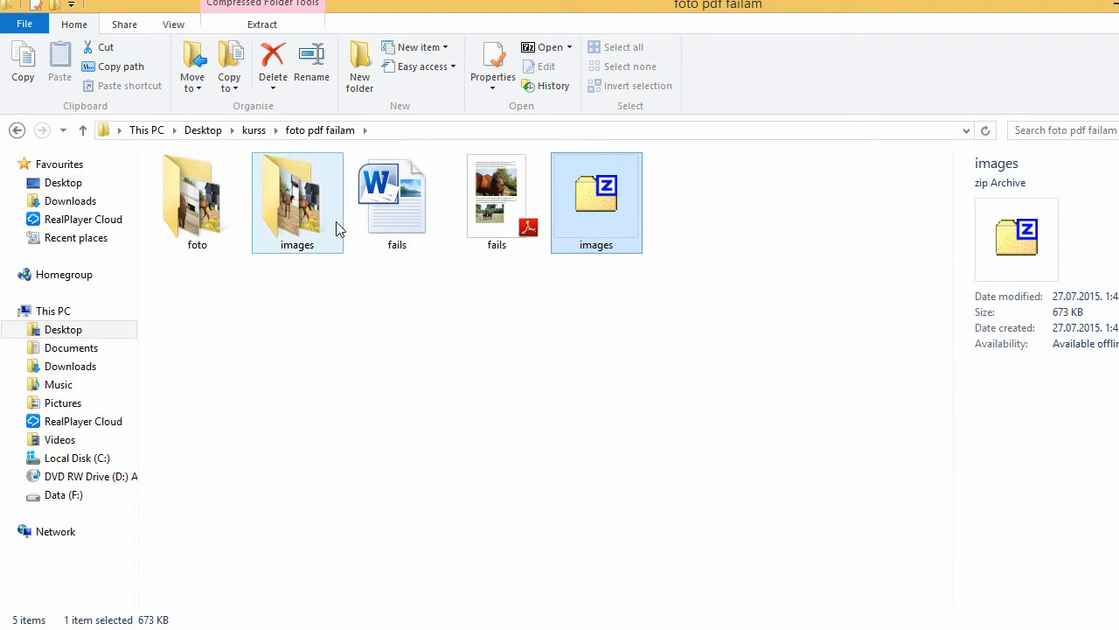
{"action": "double_click", "coordinate": [297, 194]}
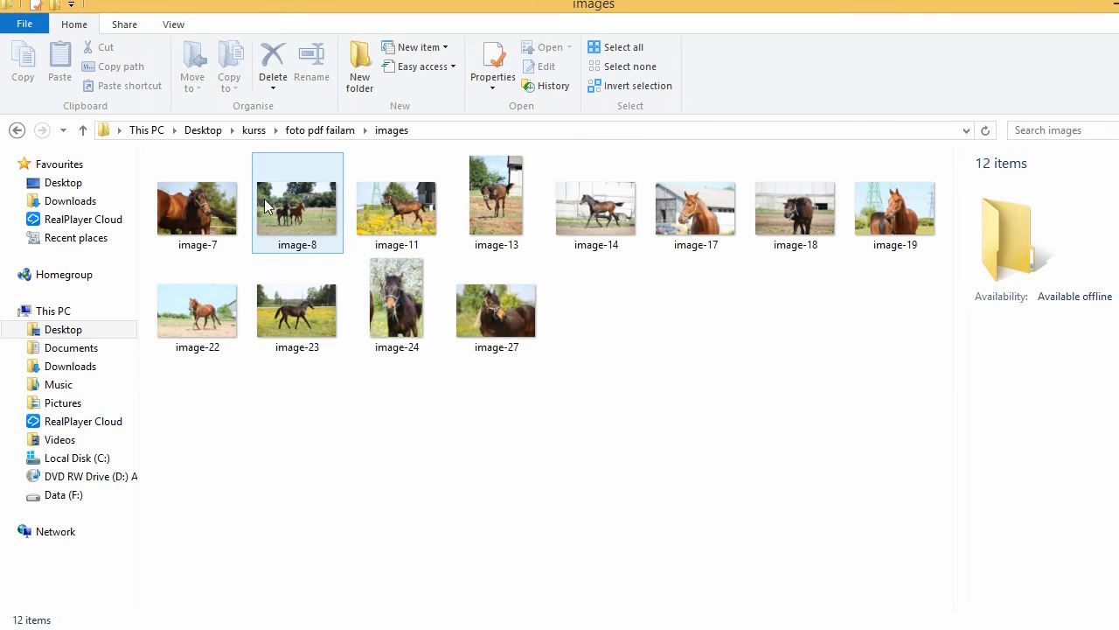
{"action": "double_click", "coordinate": [196, 194]}
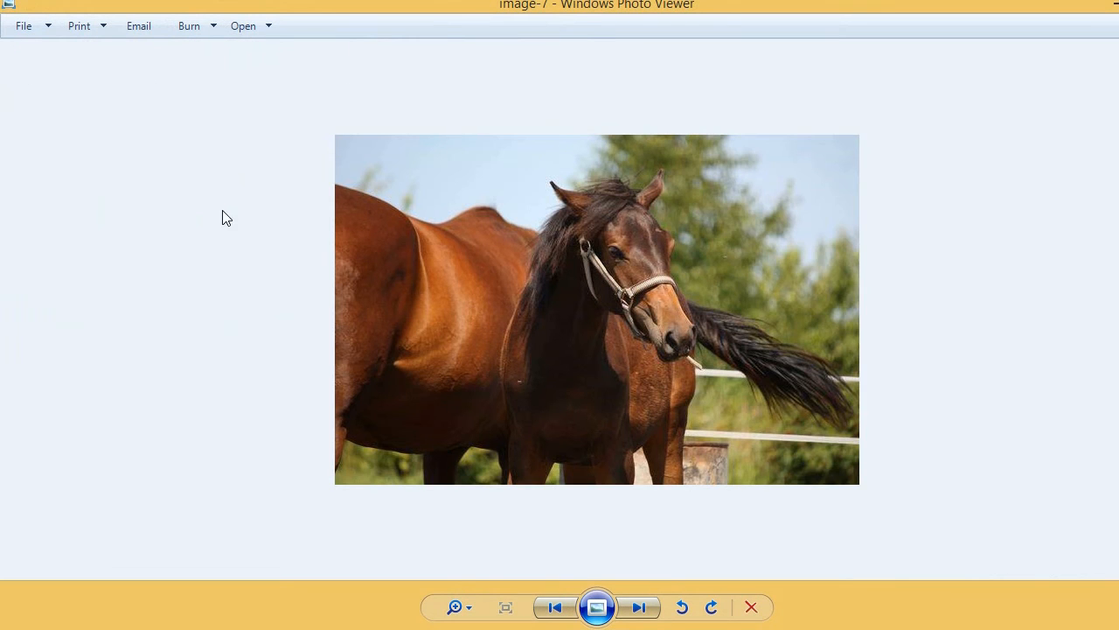
- Advance through the horse photos with Next, from image-8 and image-14 to image-19
{"action": "left_click", "coordinate": [640, 606]}
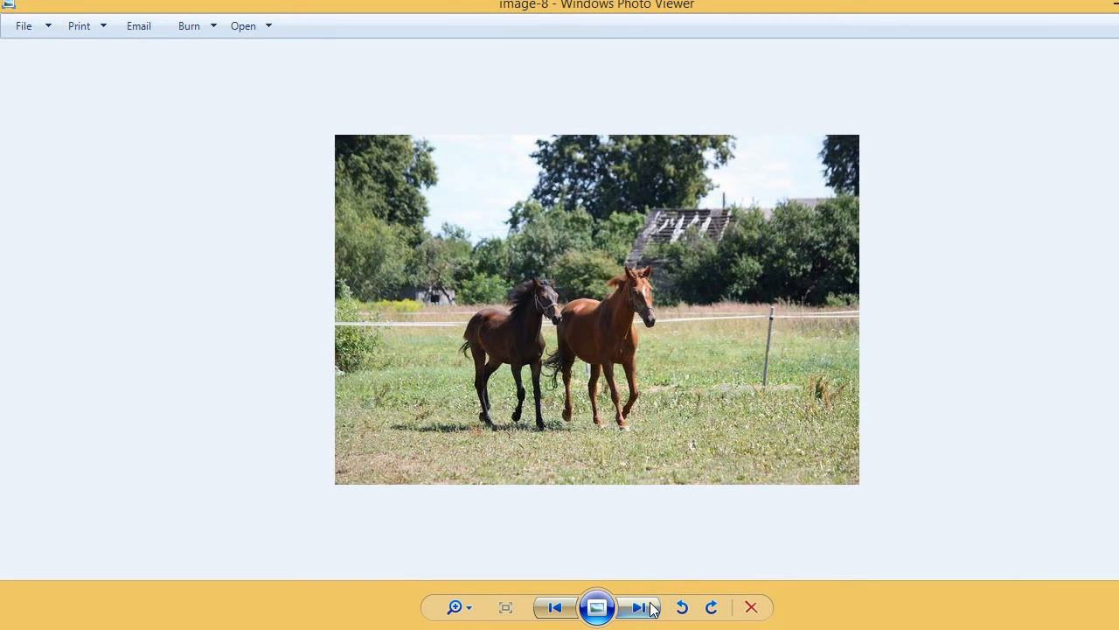
{"action": "left_click", "coordinate": [637, 607]}
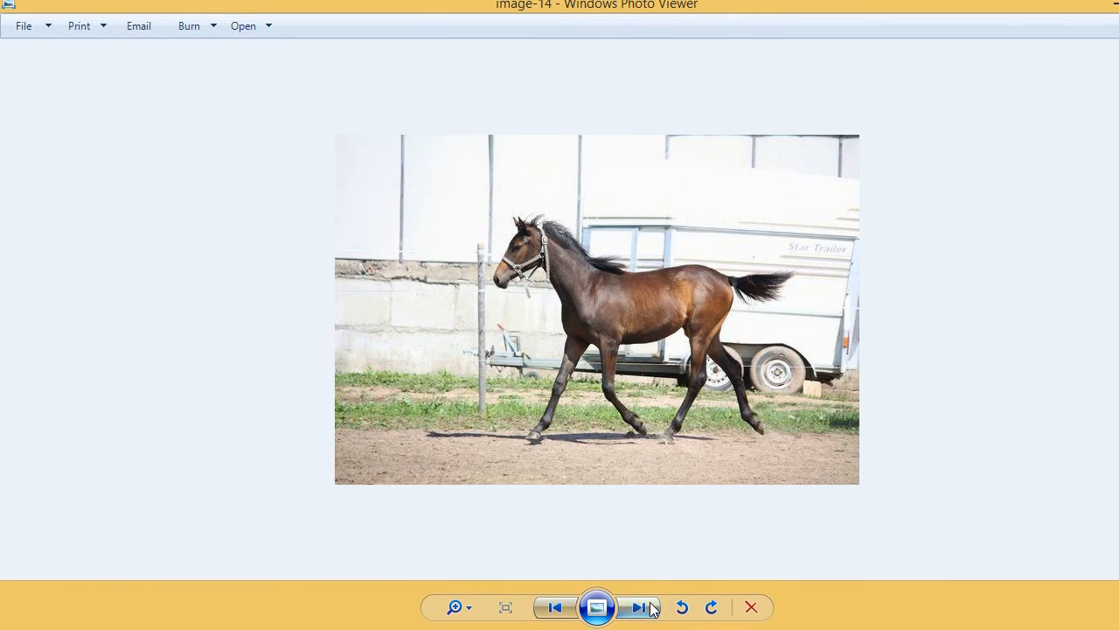
{"action": "left_click", "coordinate": [631, 607]}
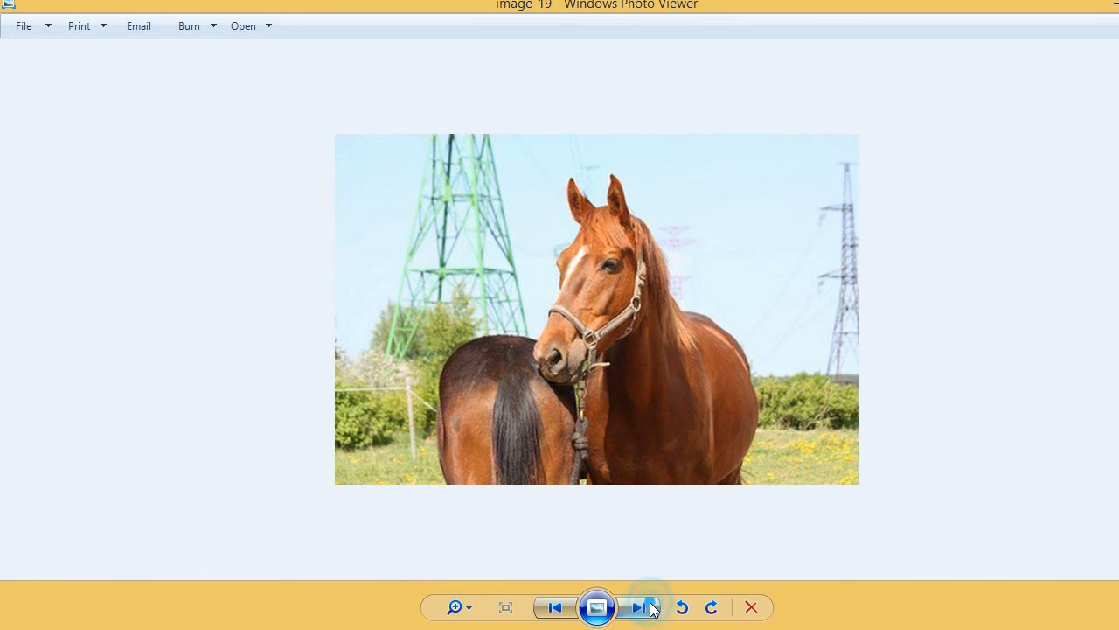